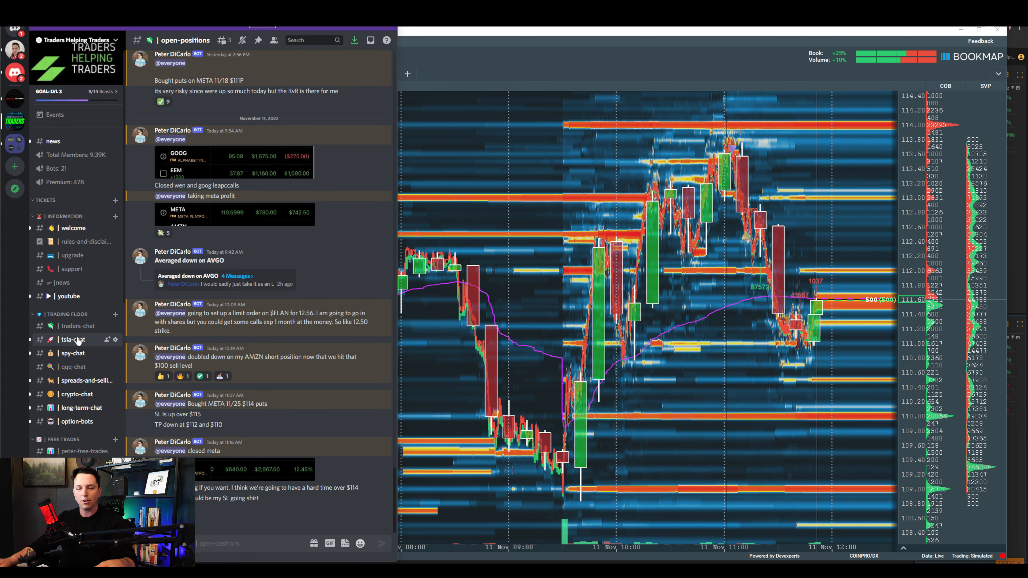
- Scroll the META 30-minute chart to bring the red 114.00 level line into view
scroll(down, 3)
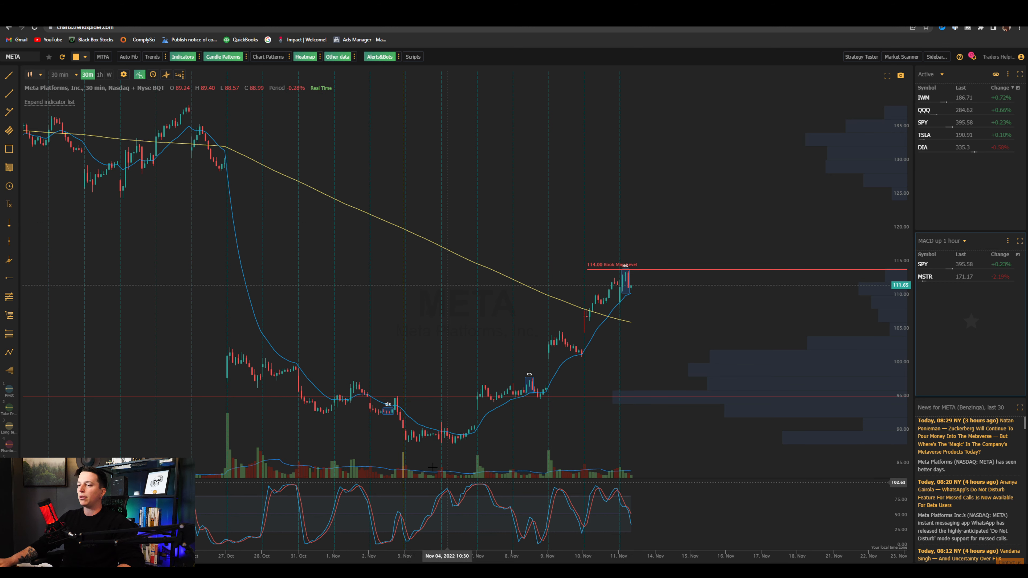
mouse_move(439, 444)
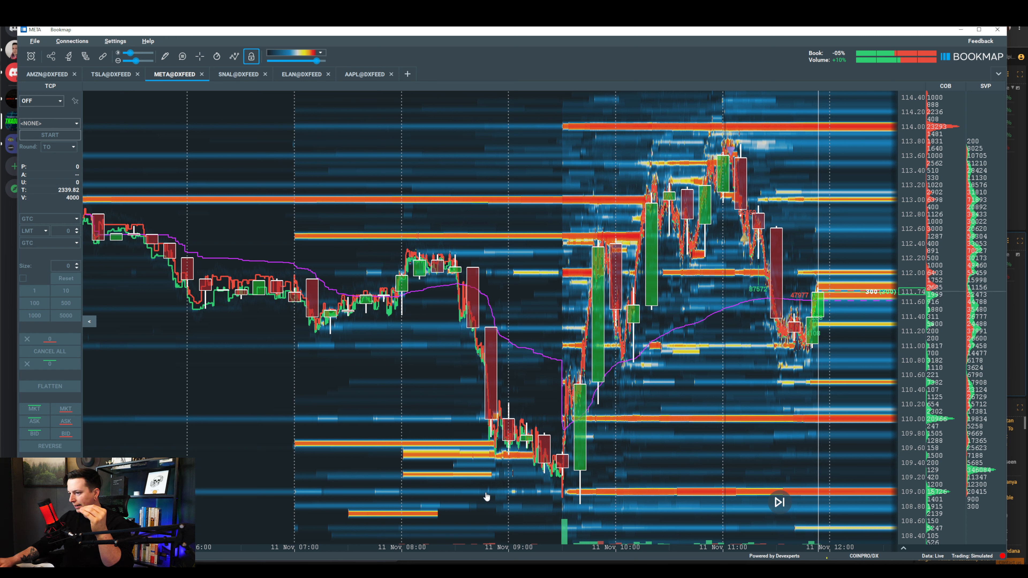
- Select the rectangle drawing tool to box the 9:30 open buying near 109
click(165, 55)
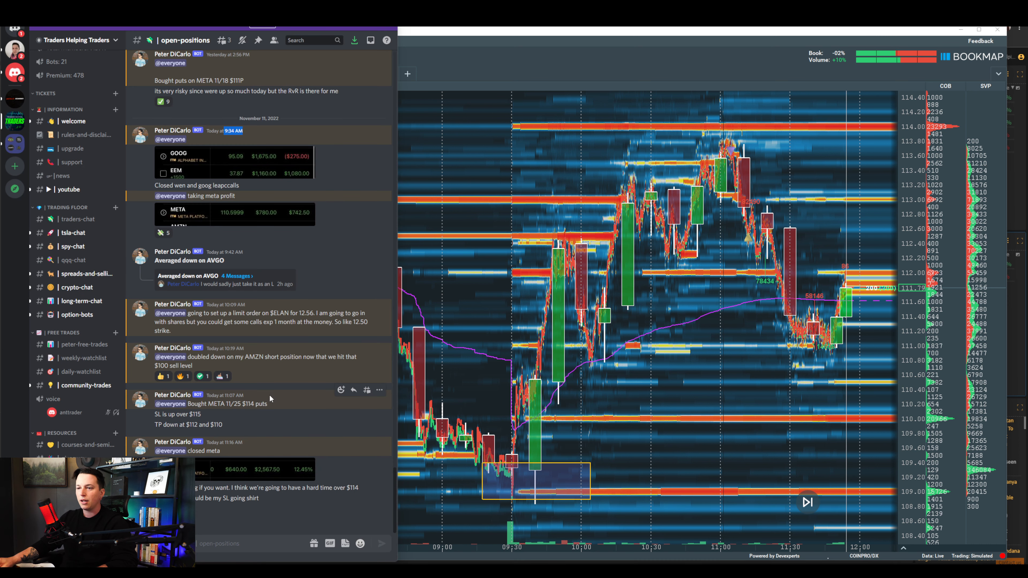
- Dismiss the Discord window so the META heatmap with the boxed 109 low fills the screen
double_click(230, 403)
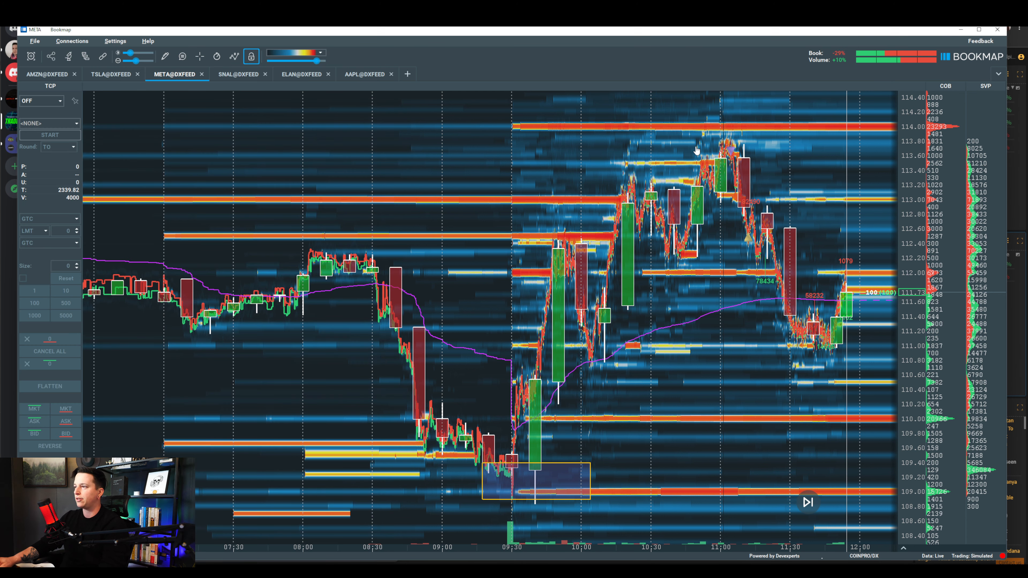
click(216, 56)
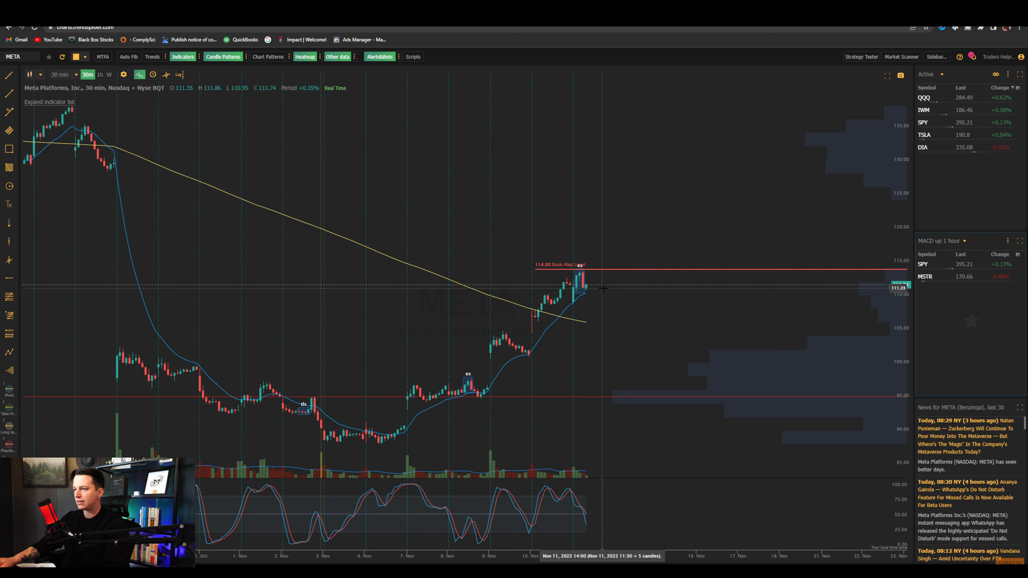
mouse_move(575, 268)
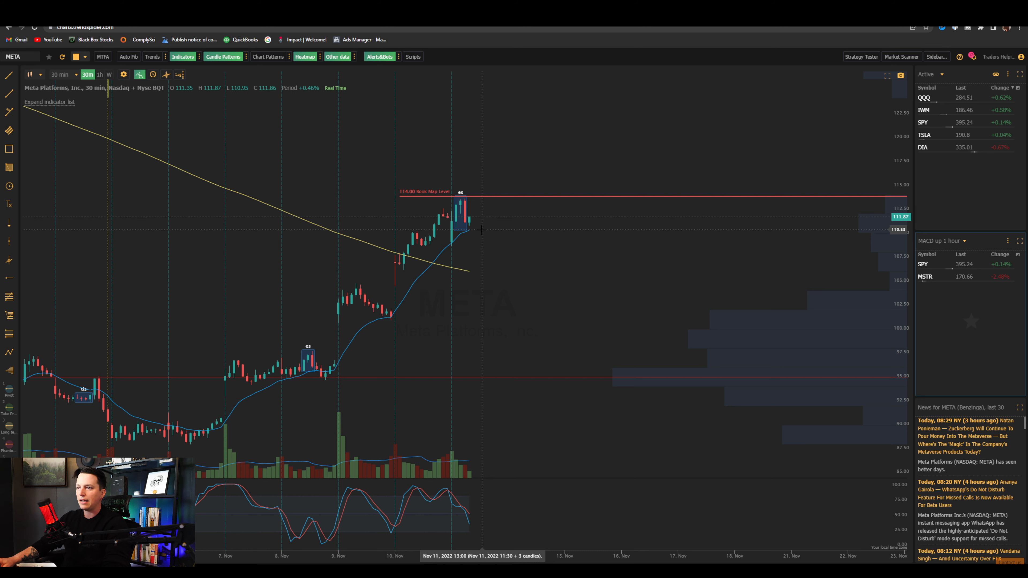
mouse_move(491, 227)
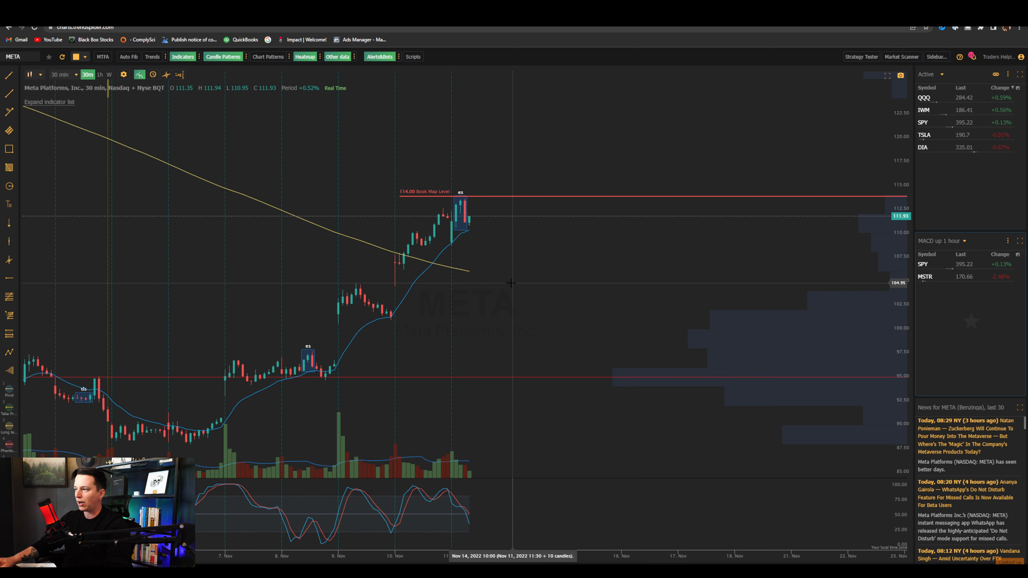
mouse_move(500, 223)
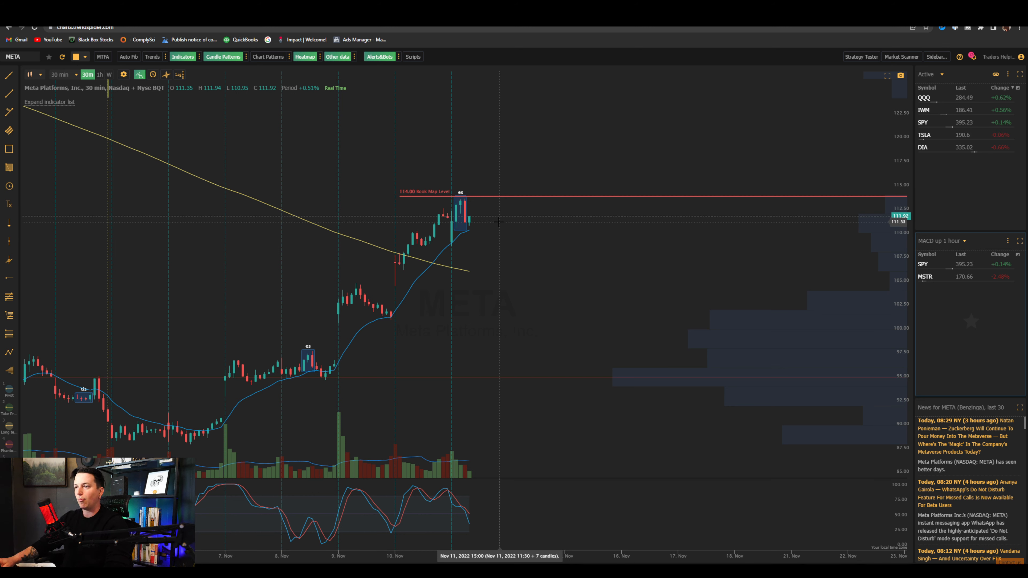
mouse_move(437, 123)
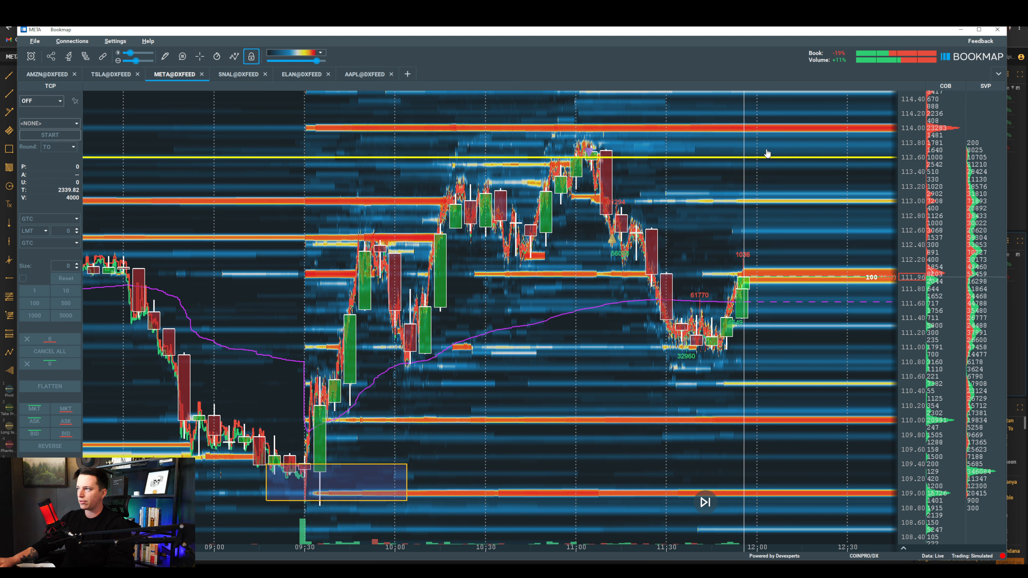
mouse_move(763, 162)
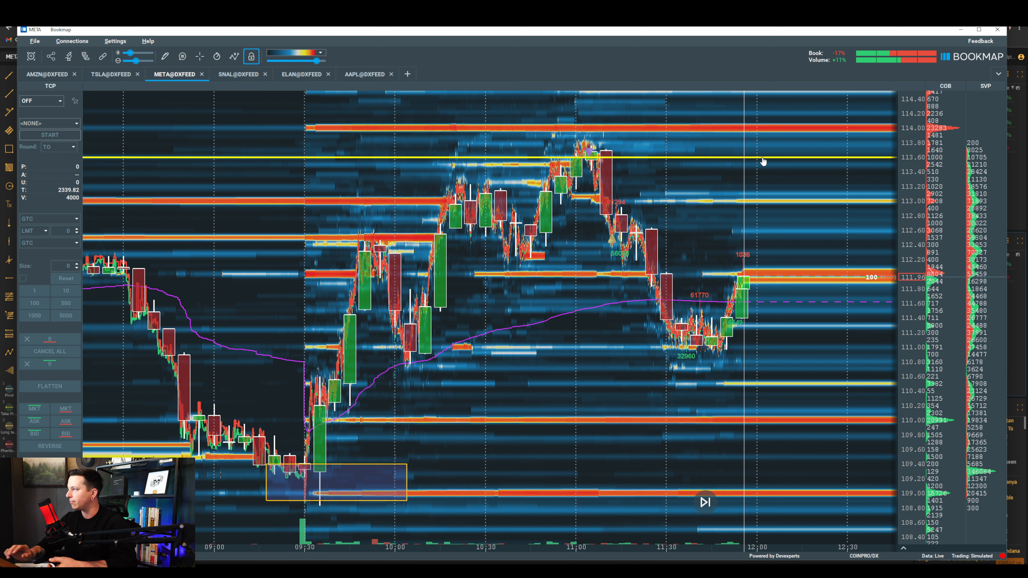